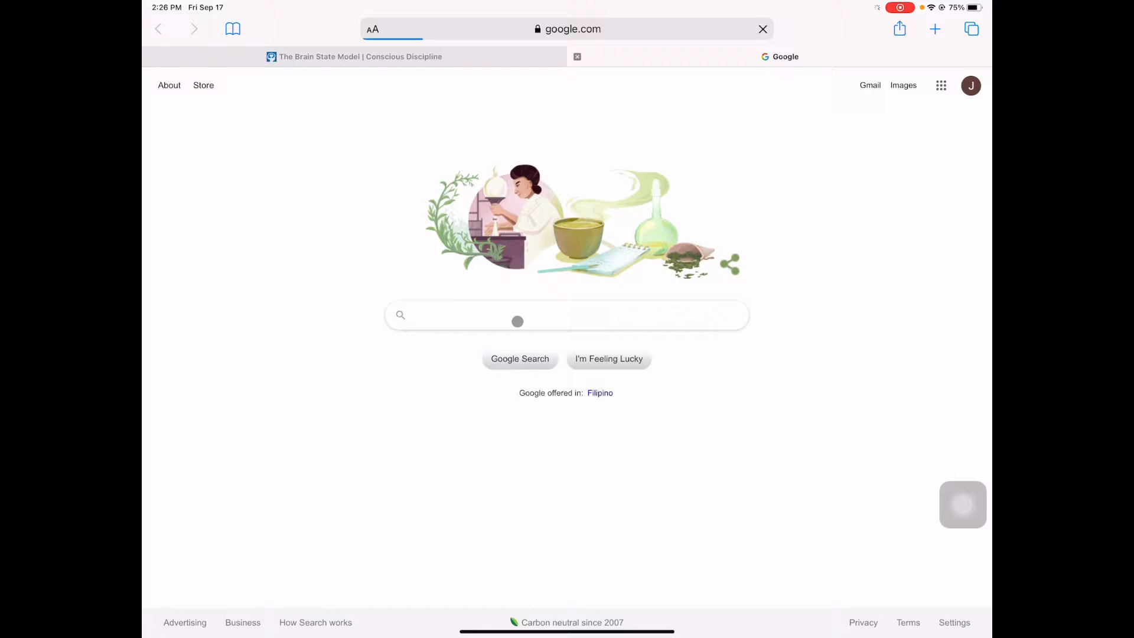
Search Google for 'honeygain' and open the Honeygain site from the honeygain.com results.
text(h)
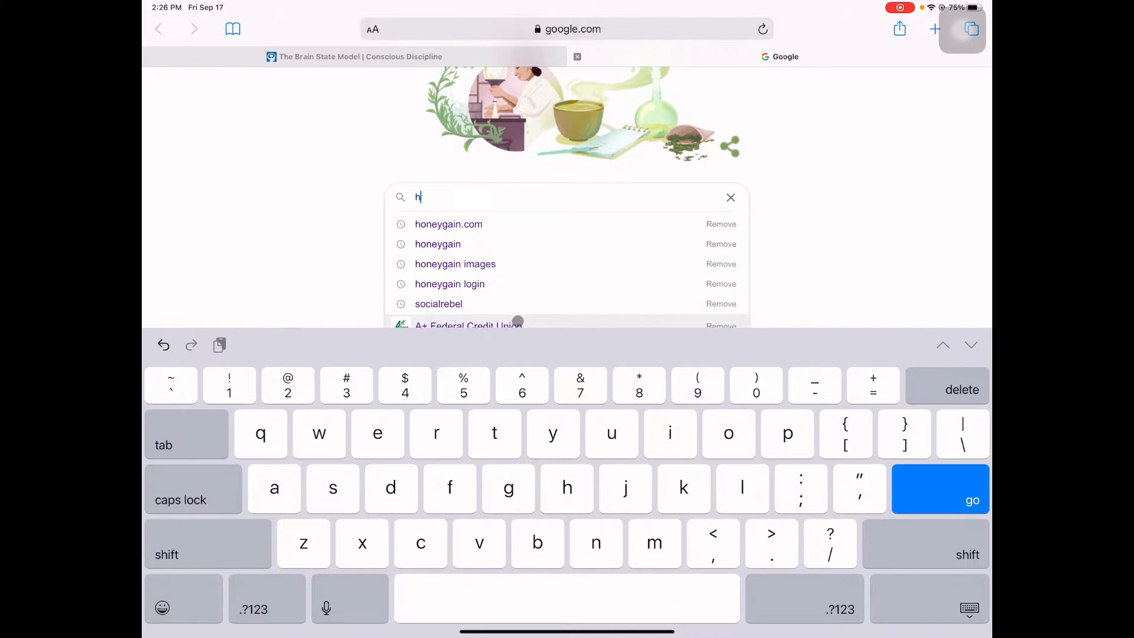
text(oneygai)
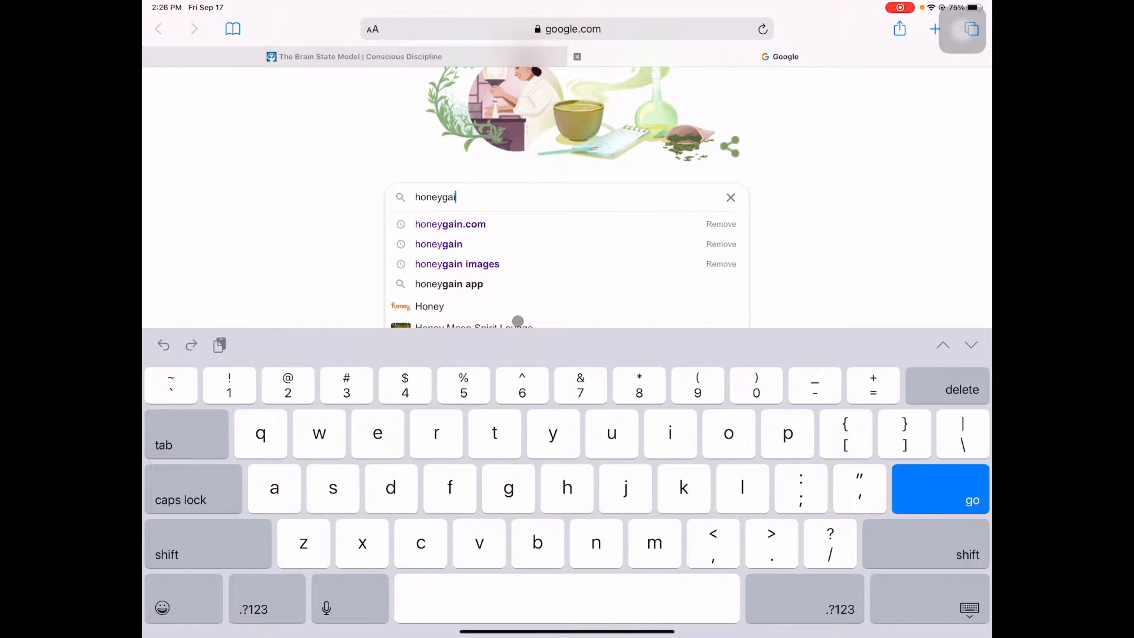
click(450, 223)
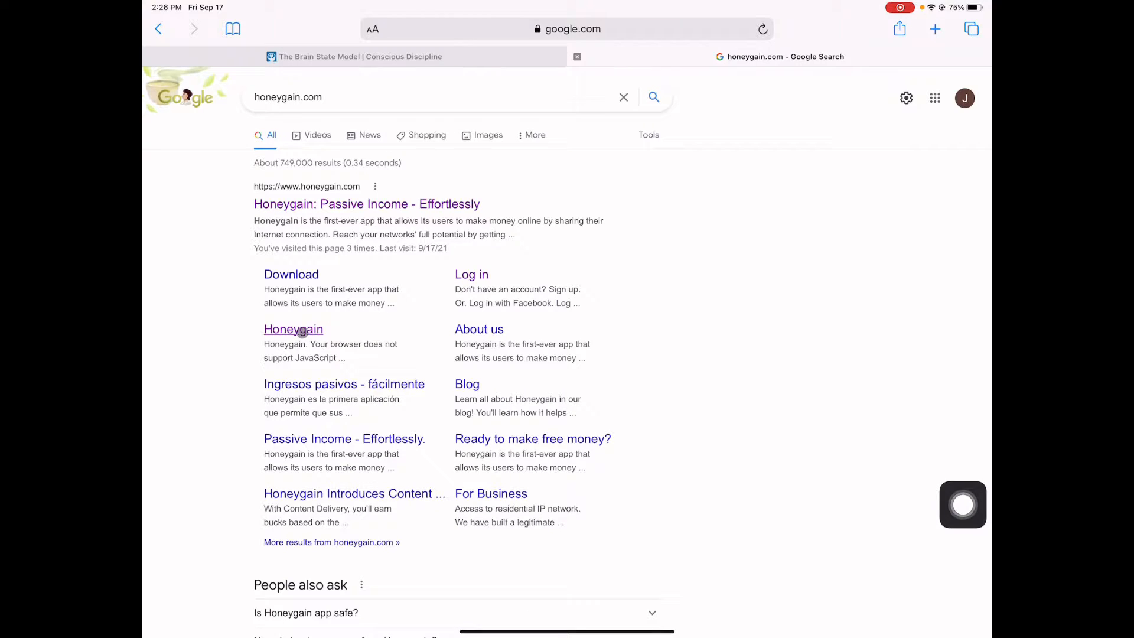
click(293, 329)
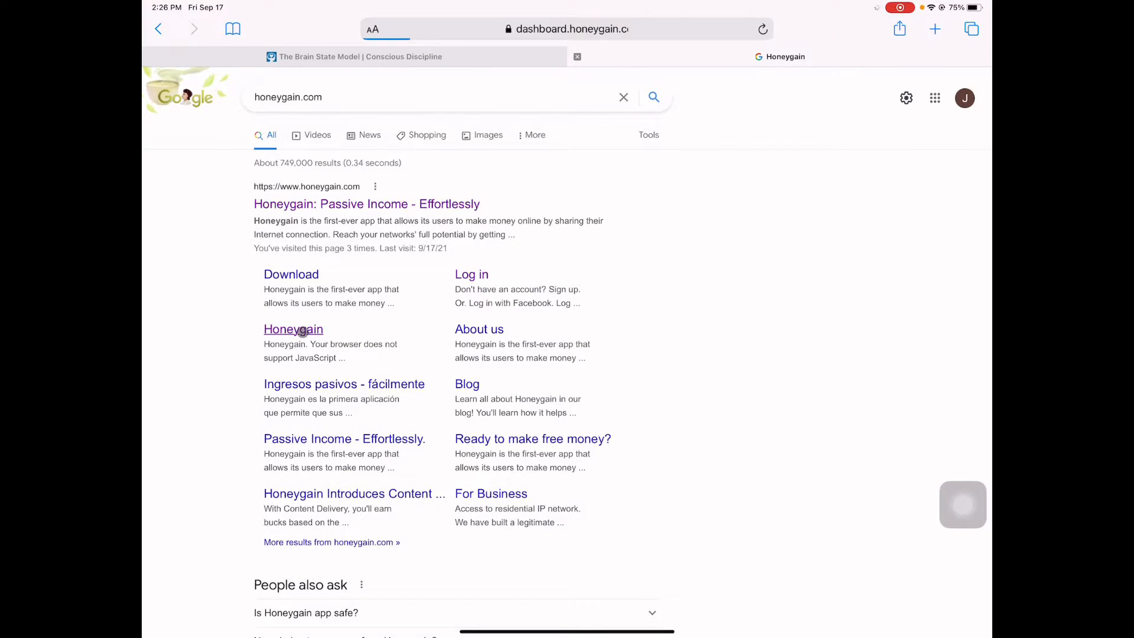
Let dashboard.honeygain.com finish loading its balance, 30-day traffic chart and active devices.
click(293, 329)
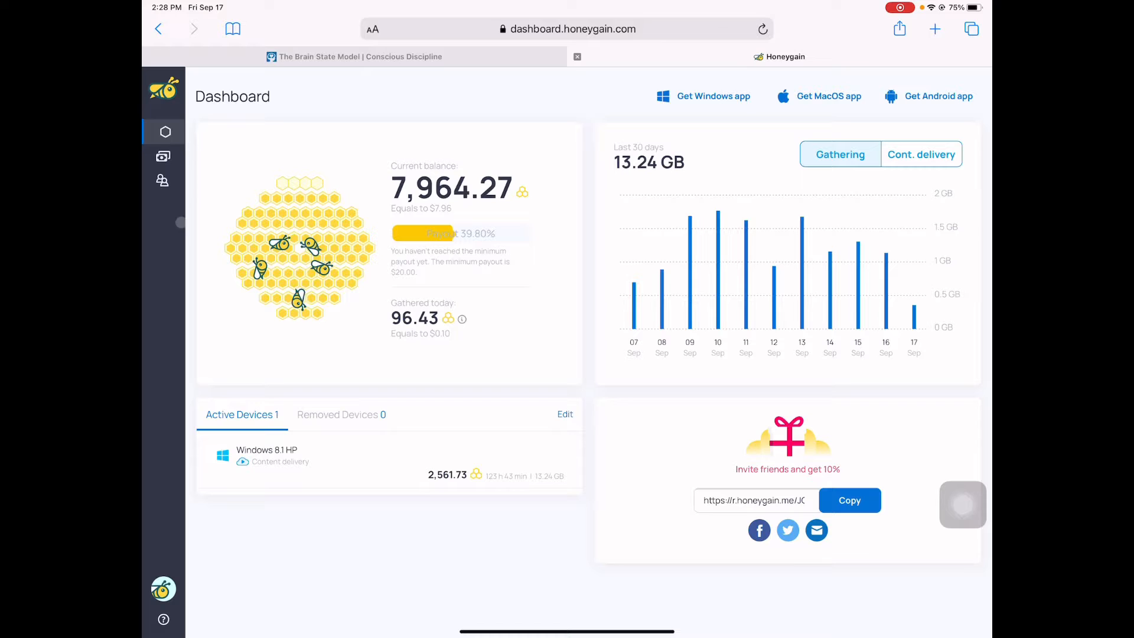
mouse_move(164, 131)
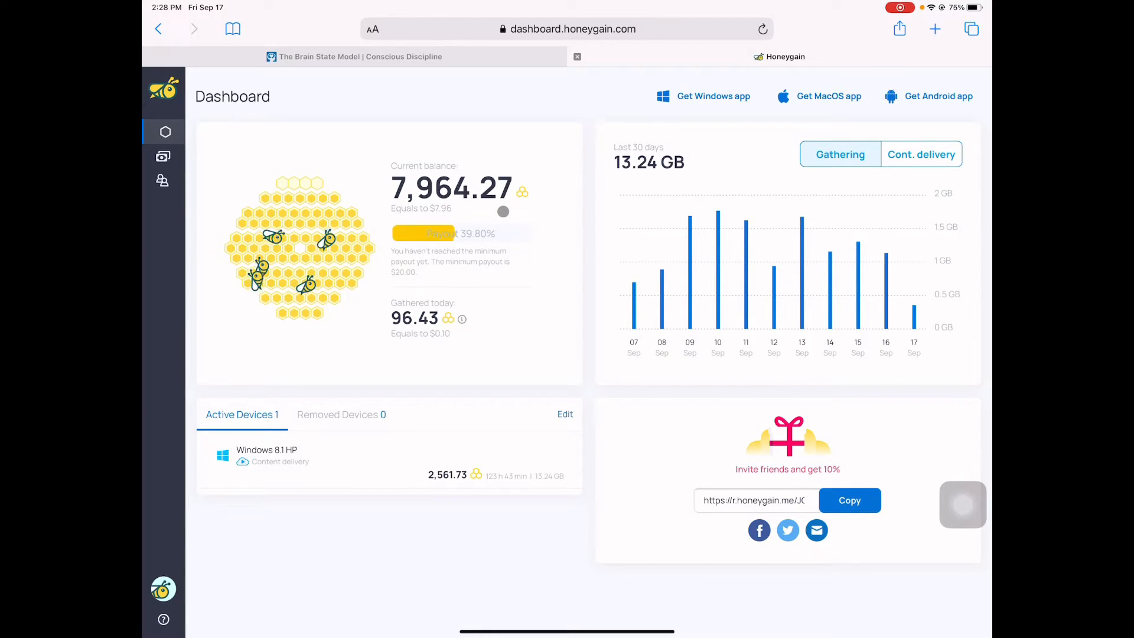
mouse_move(661, 274)
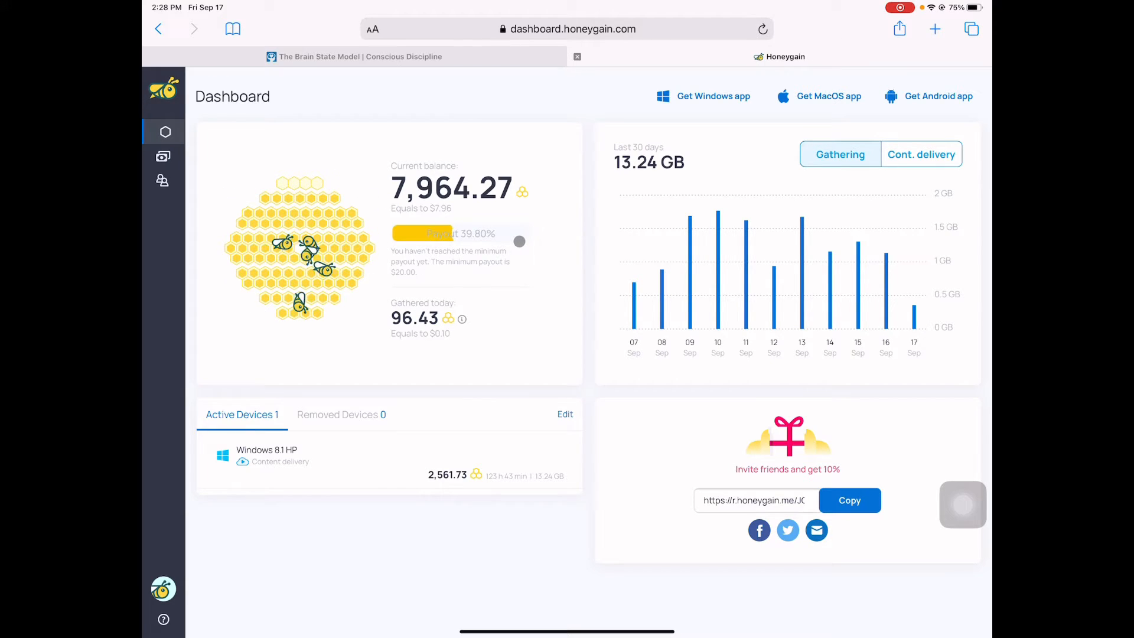
Copy the referral invite link, then switch to the Transactions history page.
click(850, 500)
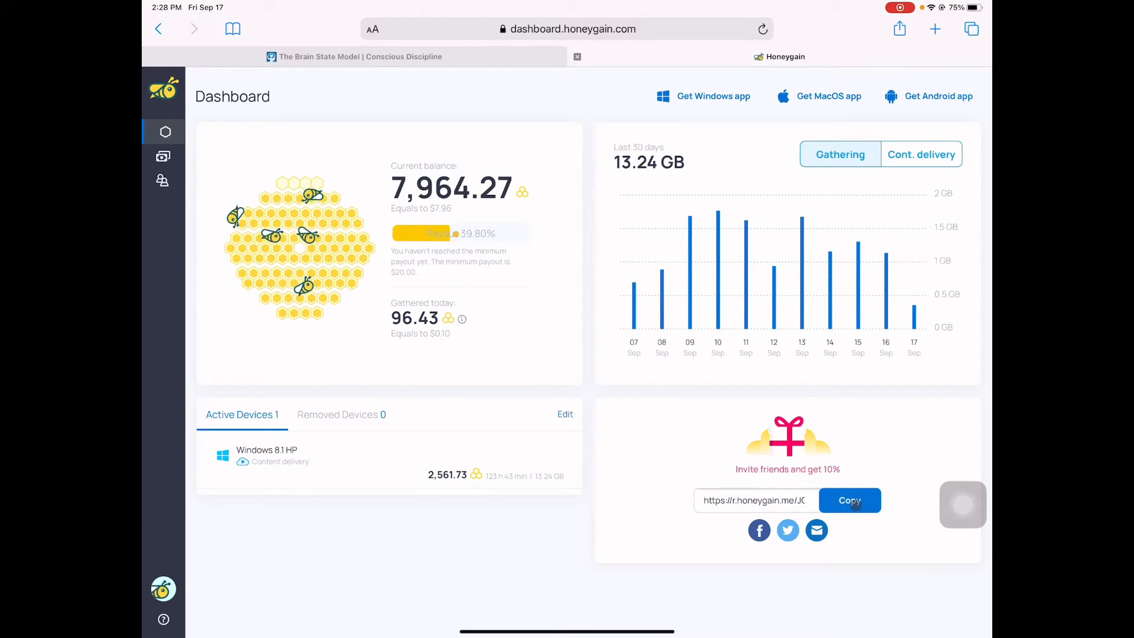
click(850, 500)
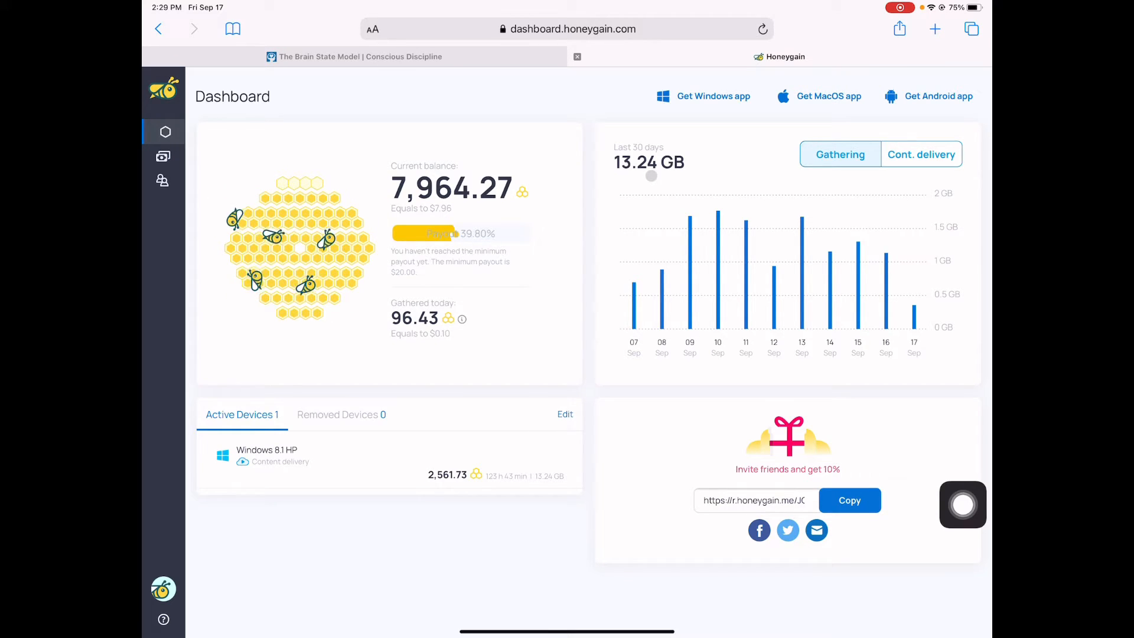
click(164, 156)
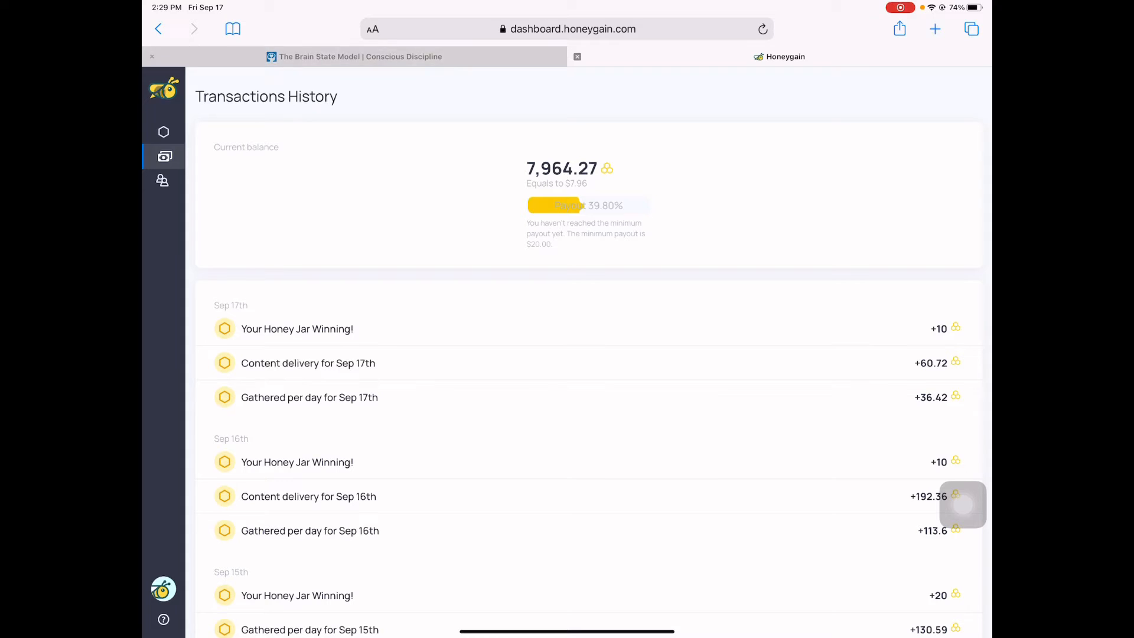
Revisit Dashboard, scroll through the Transactions history entries, then go to Referrals.
click(163, 131)
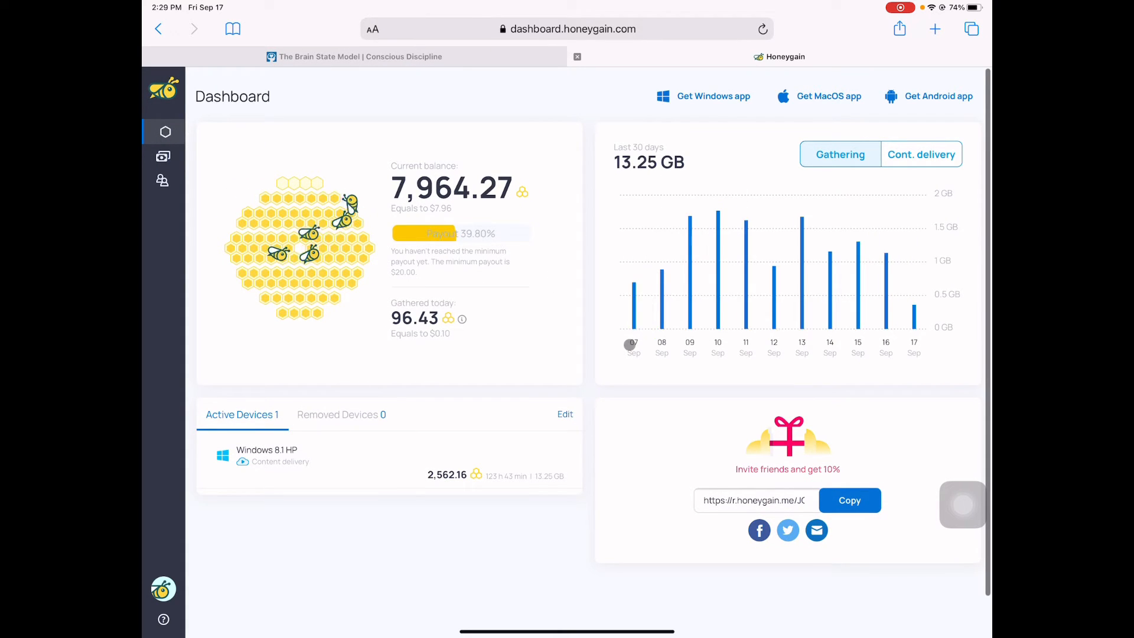
mouse_move(163, 157)
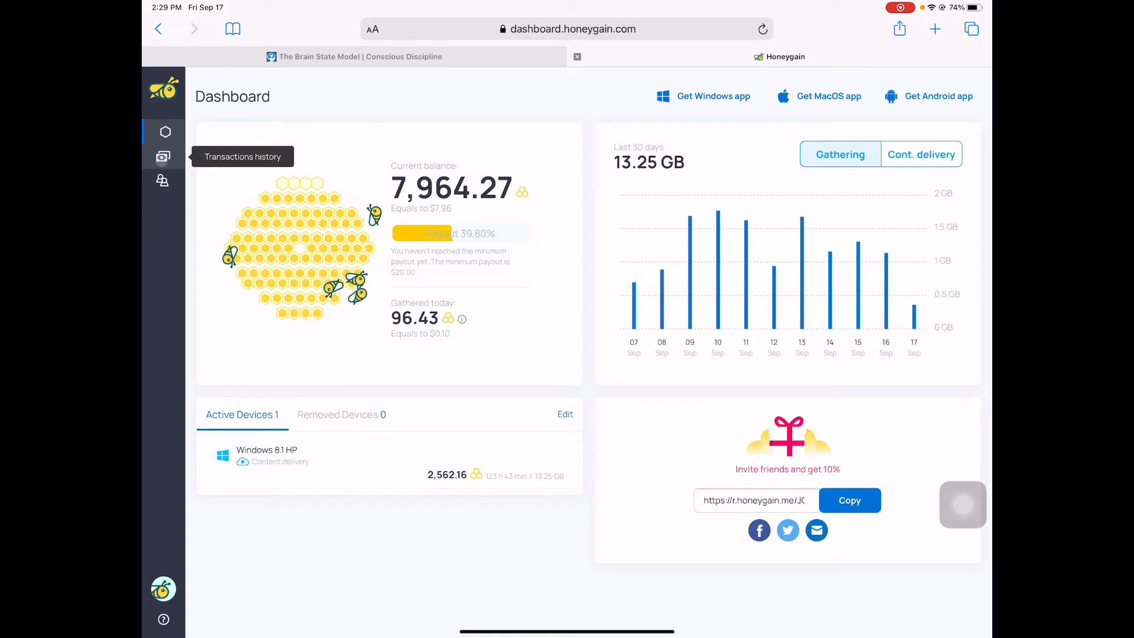
click(163, 157)
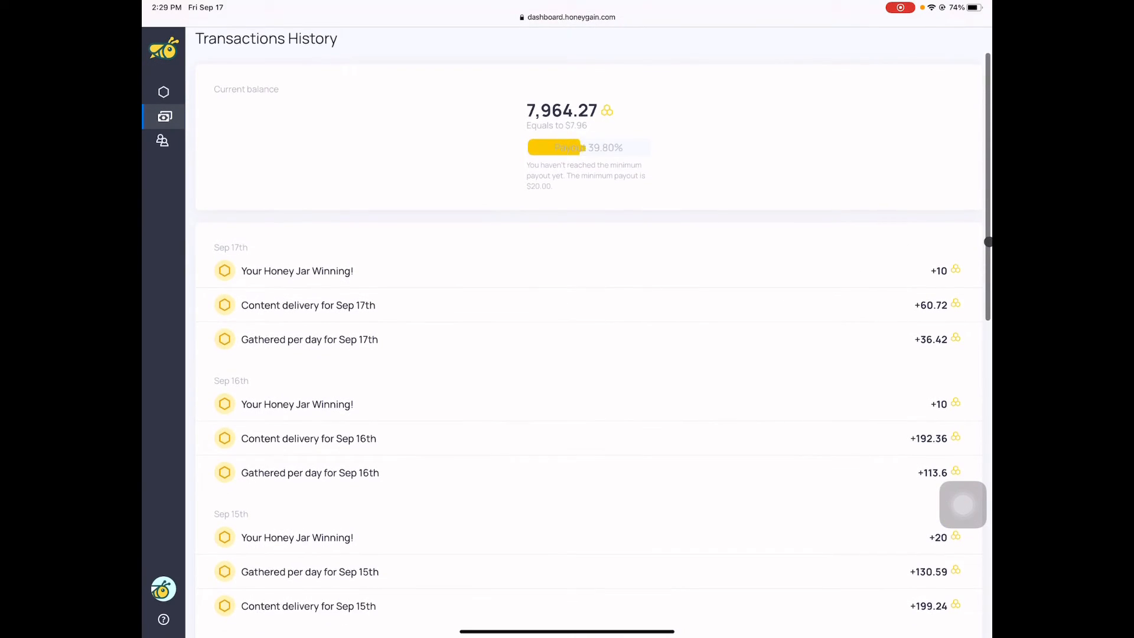
scroll(down, 3)
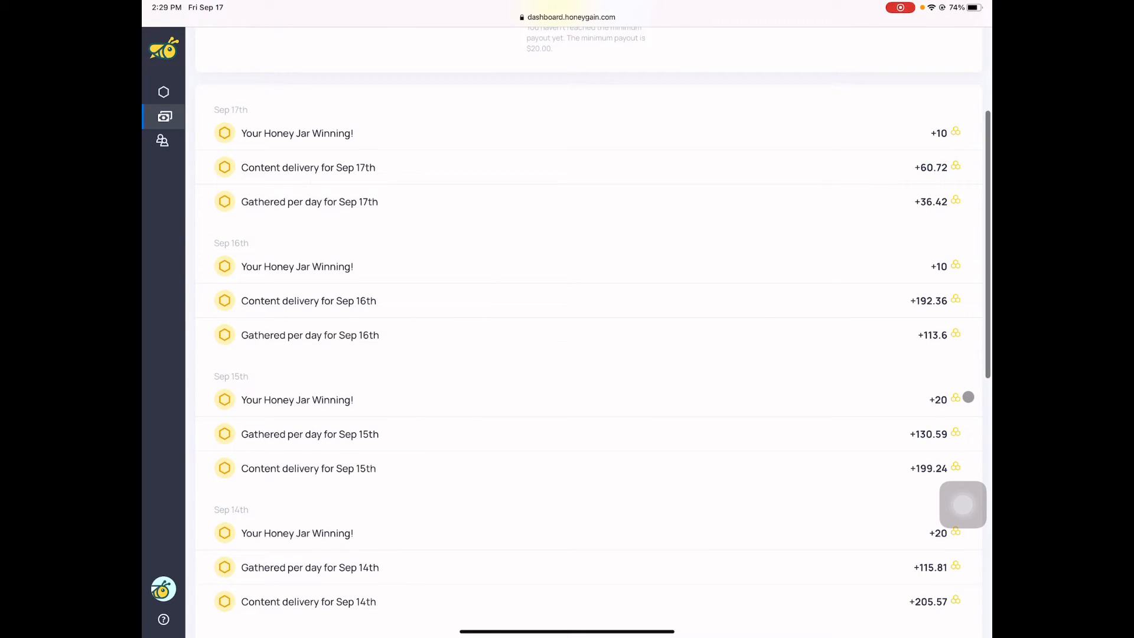
scroll(down, 3)
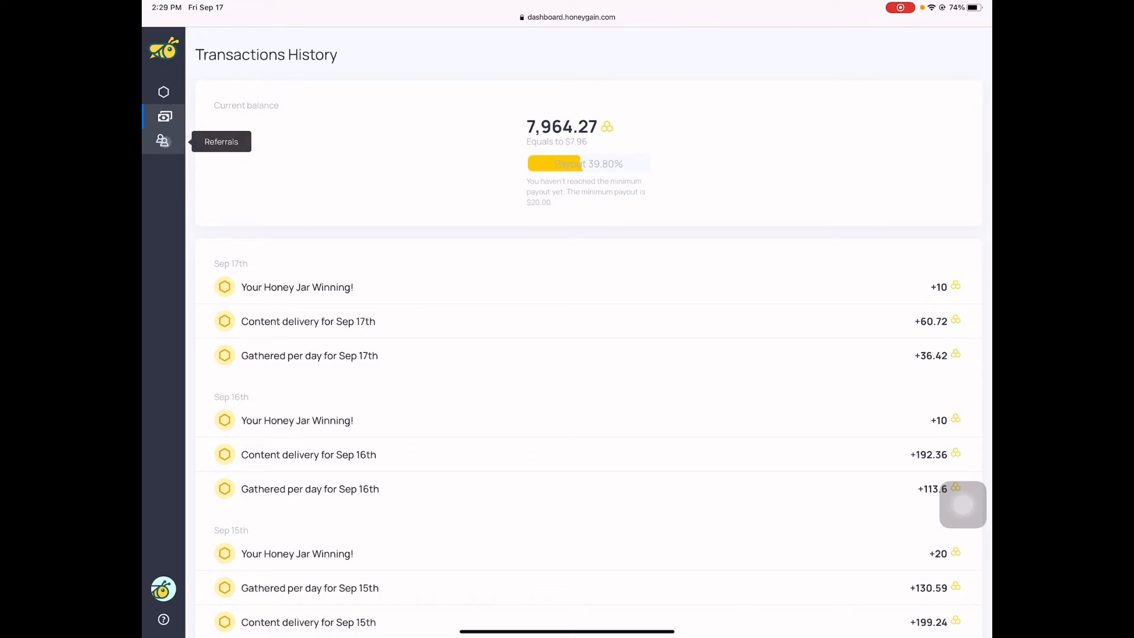
click(163, 141)
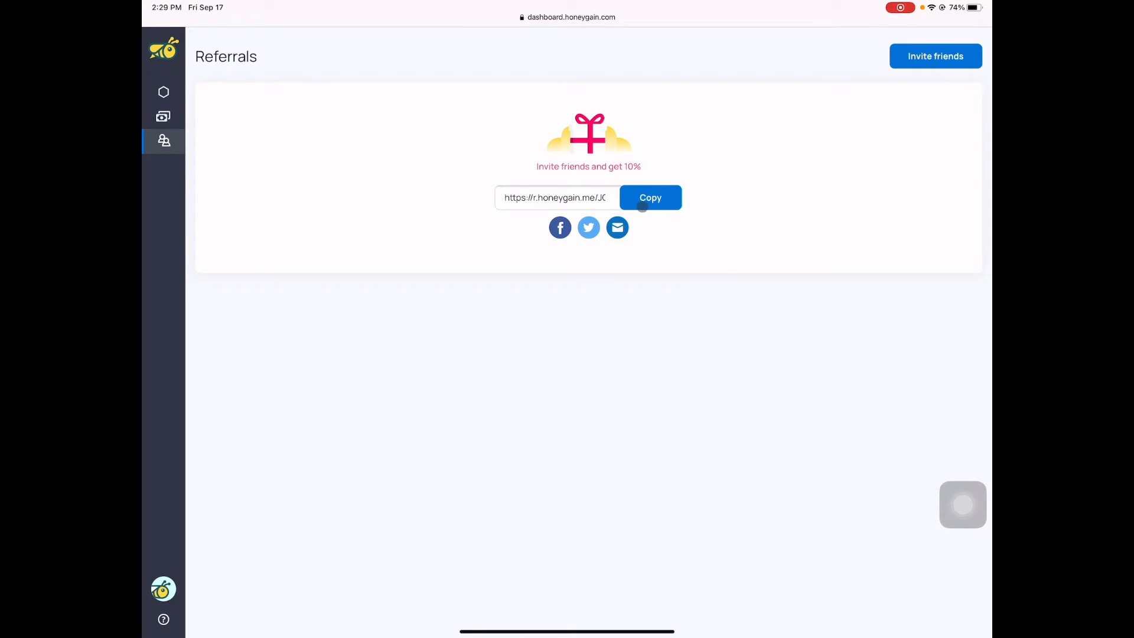
Leave Referrals through Transactions history and land back on the Dashboard overview.
click(649, 197)
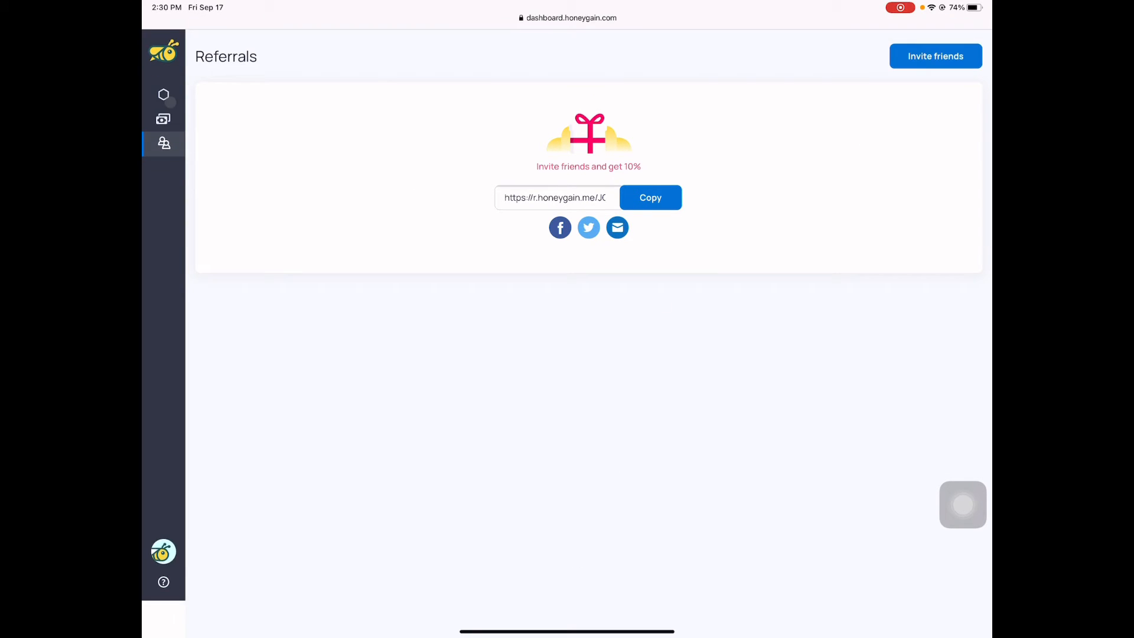
click(164, 116)
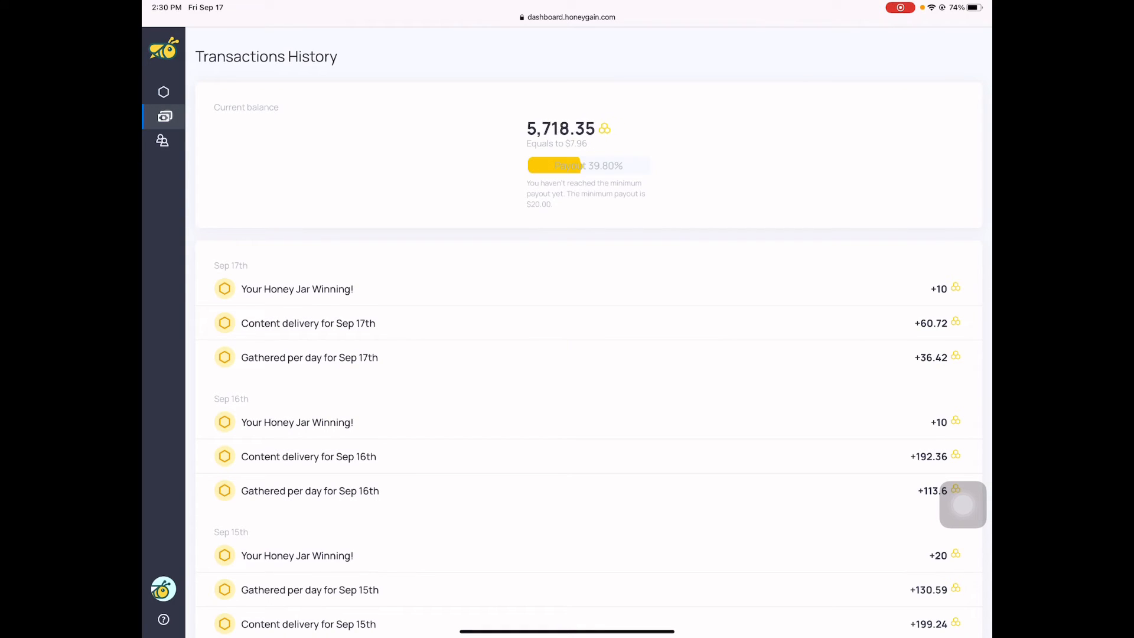
click(163, 92)
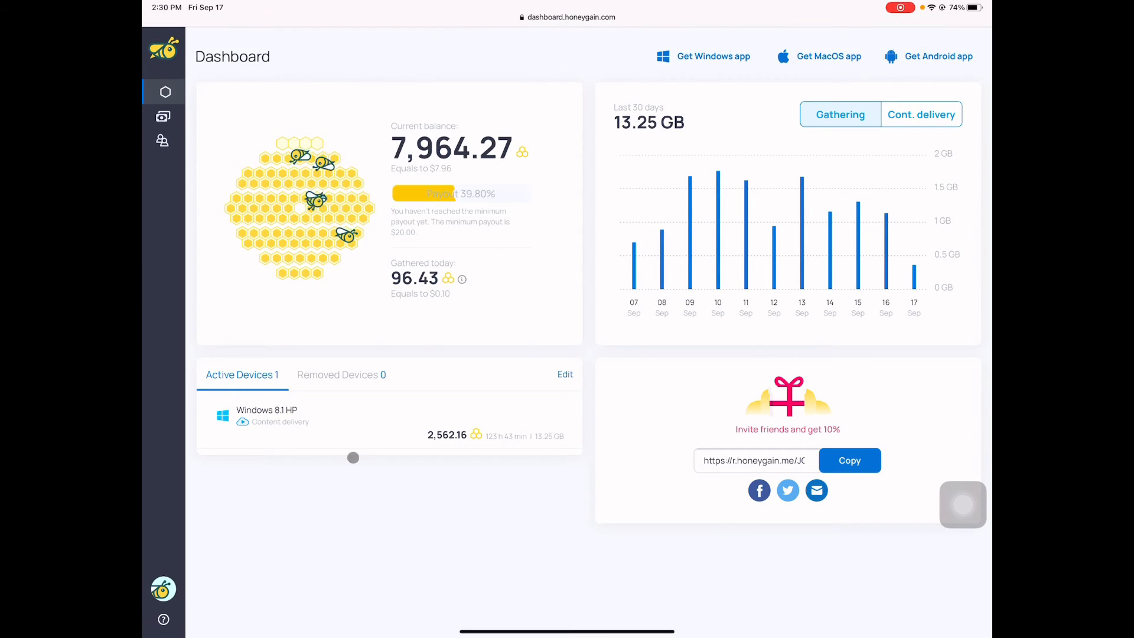
click(163, 588)
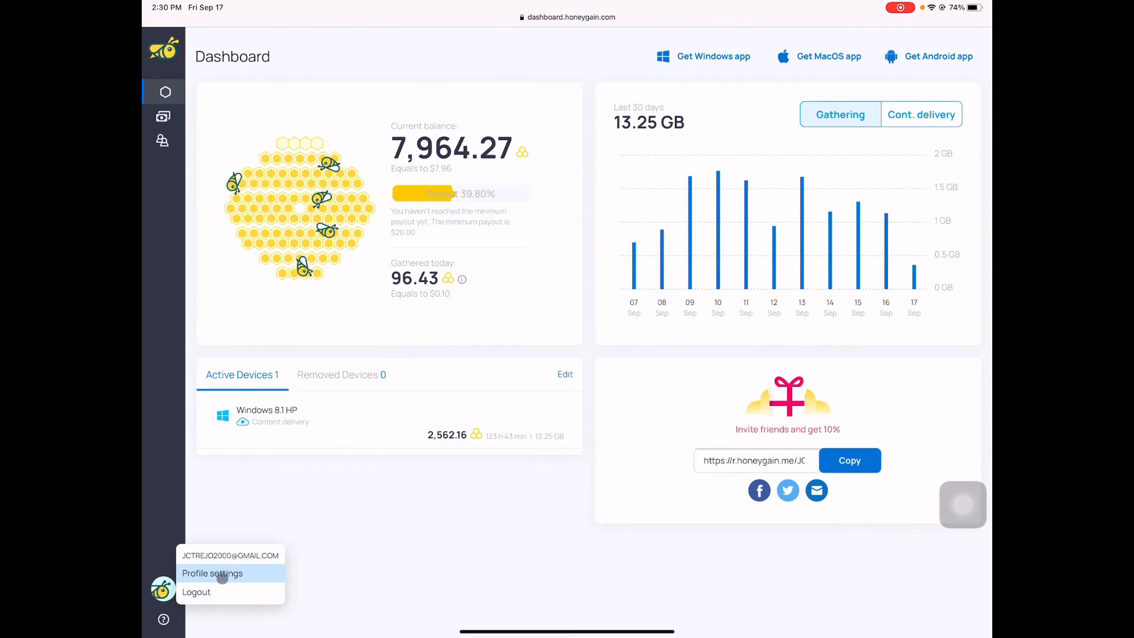
click(212, 573)
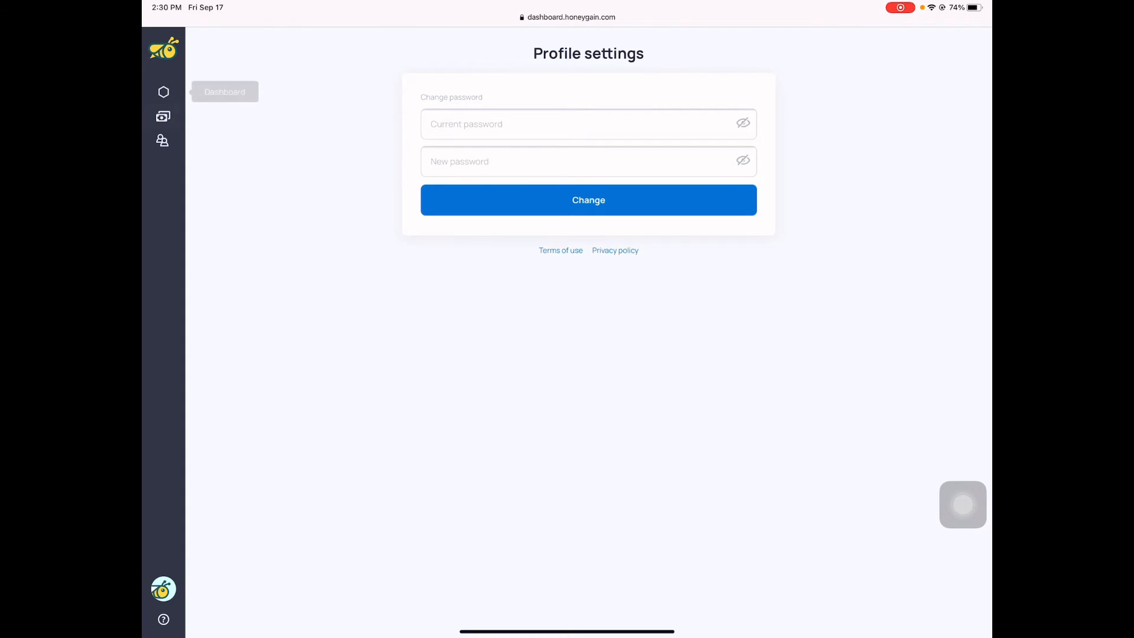
click(163, 92)
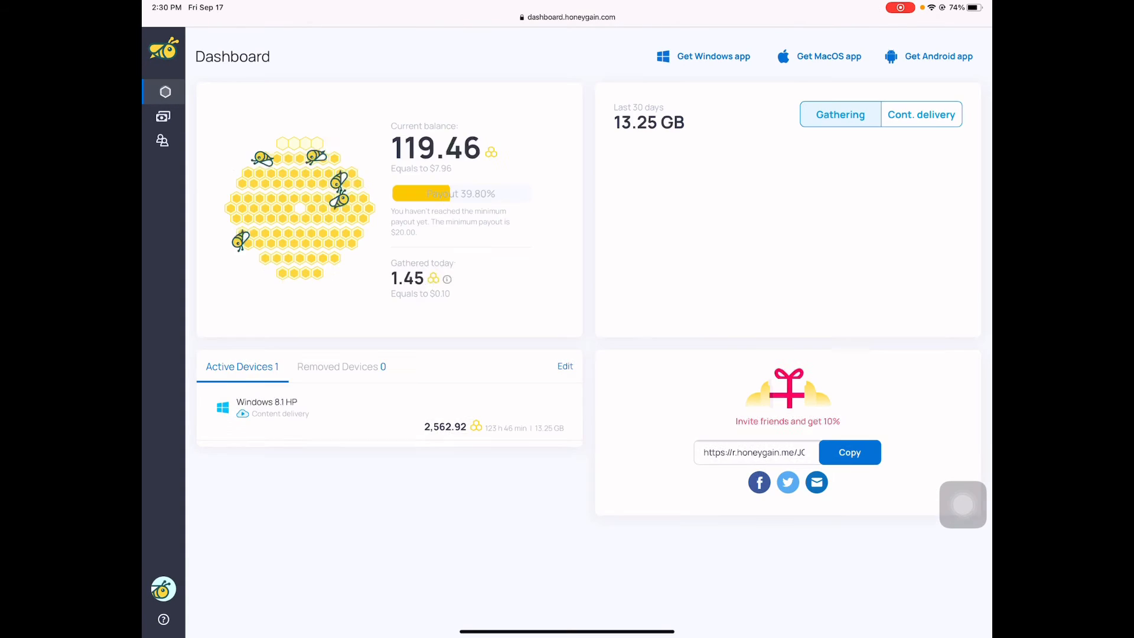